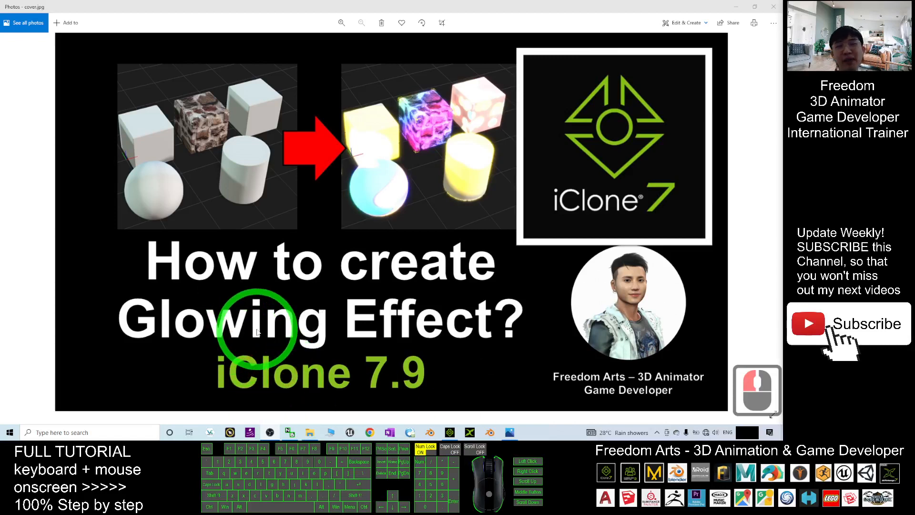
pyautogui.moveTo(292, 335)
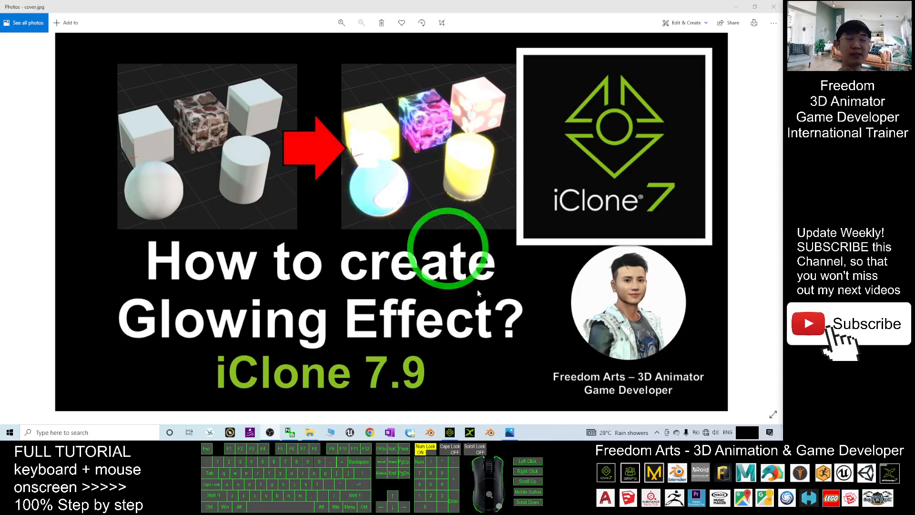
pyautogui.moveTo(298, 157)
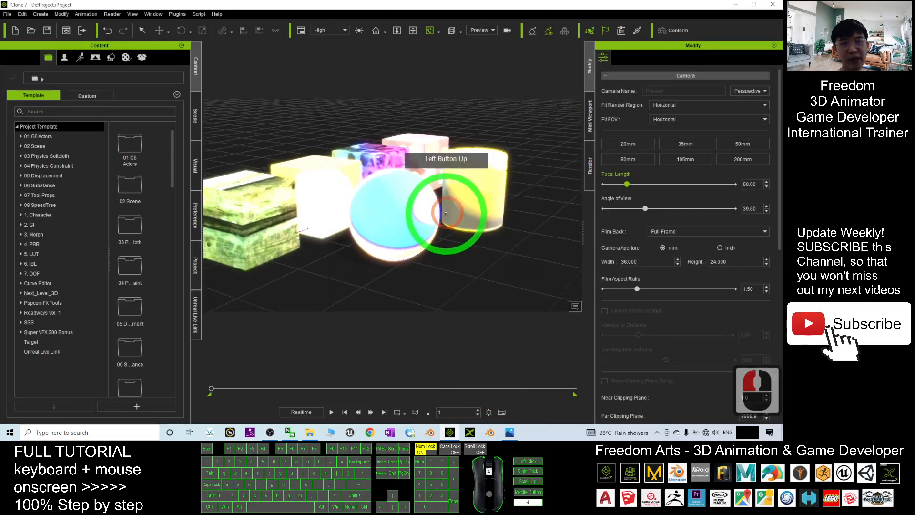
# - Start a new empty project and browse to the 3D Blocks props under Set Template > Prop
pyautogui.moveTo(446, 213); pyautogui.dragTo(441, 201)
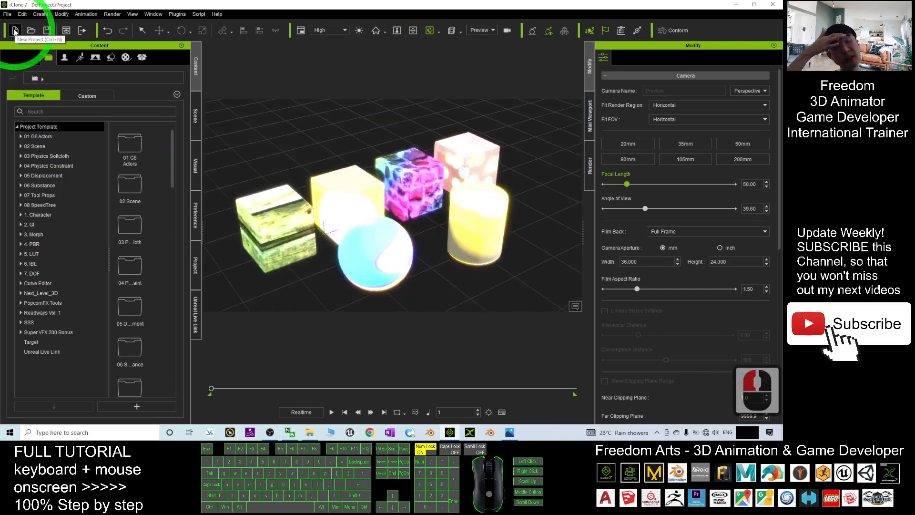
pyautogui.click(15, 30)
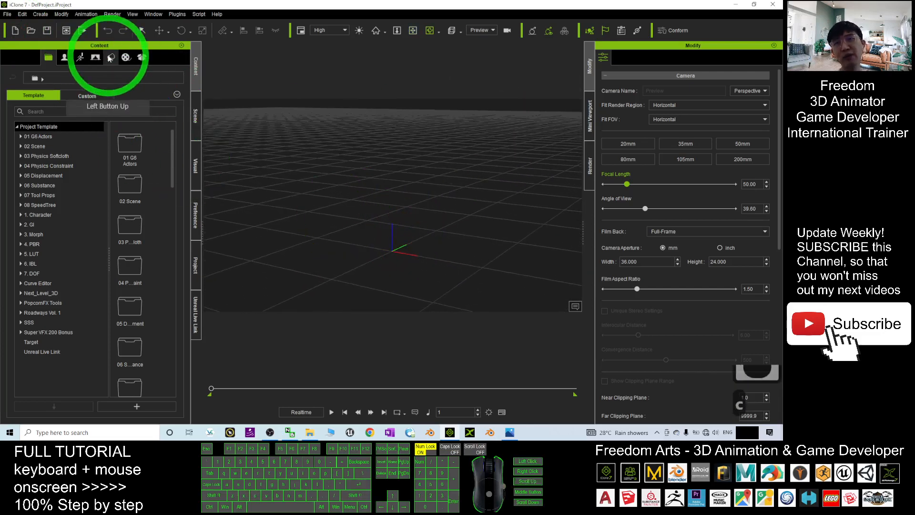
pyautogui.click(111, 56)
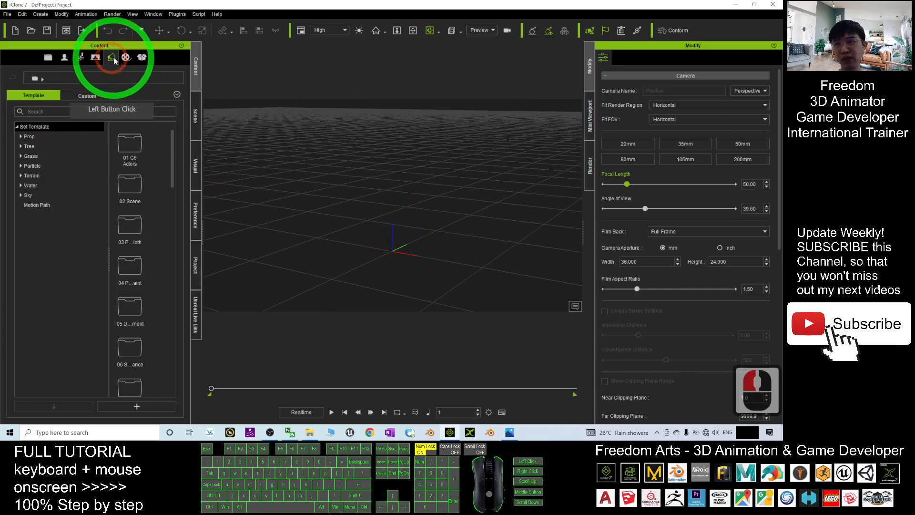
pyautogui.click(111, 56)
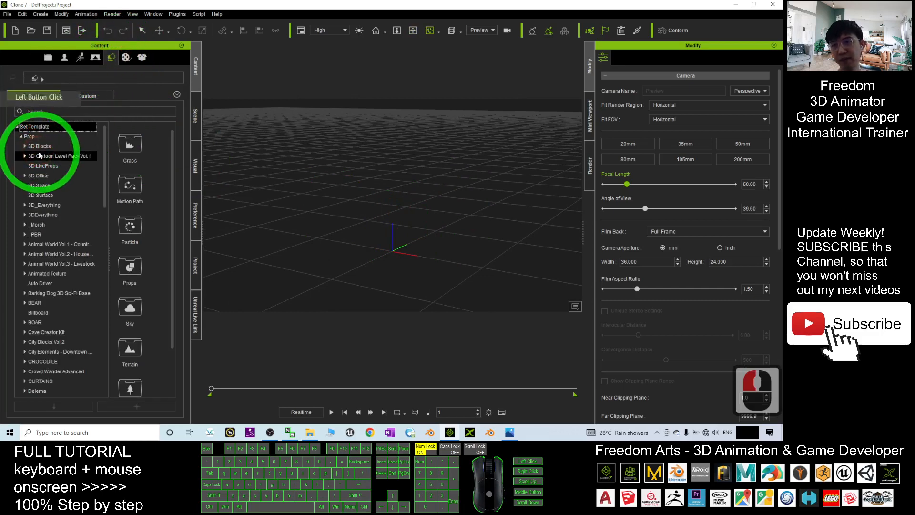
pyautogui.click(39, 146)
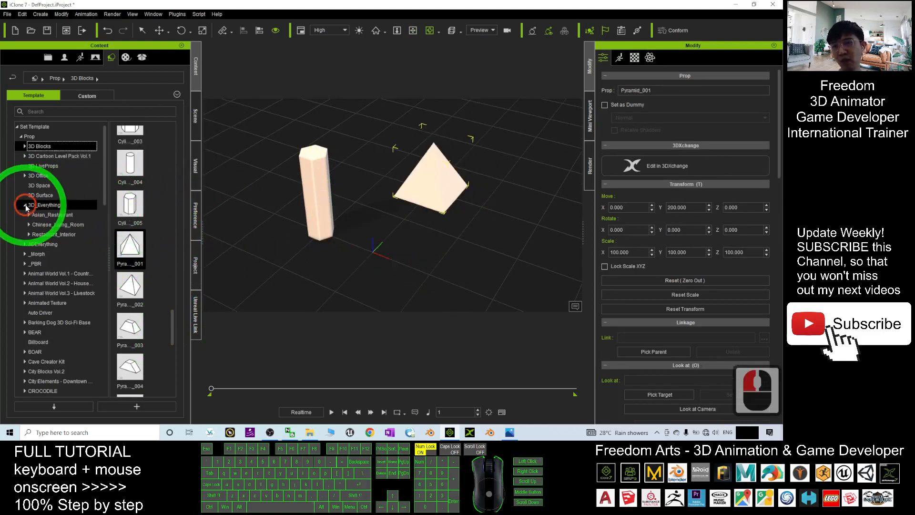
# - Browse the Asian_Restaurant Singles props and bring the Food_5 soup bowl into the scene
pyautogui.click(27, 214)
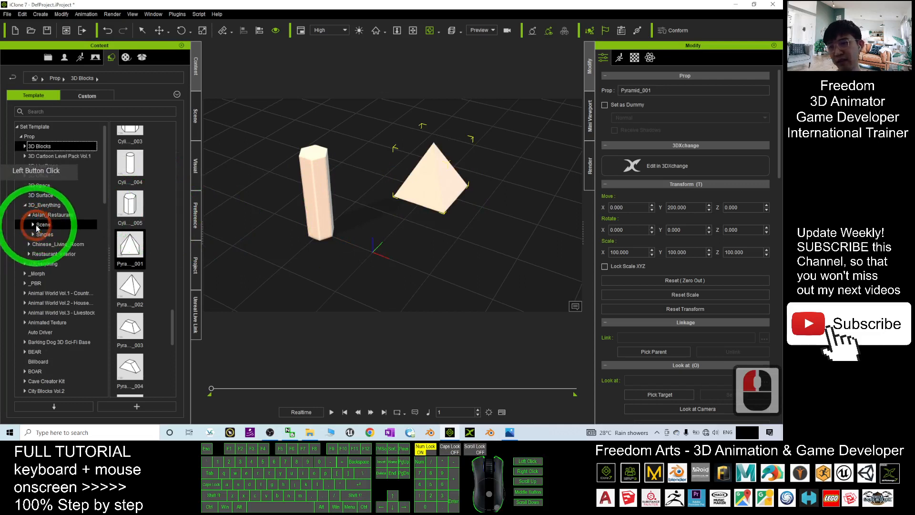
pyautogui.click(34, 235)
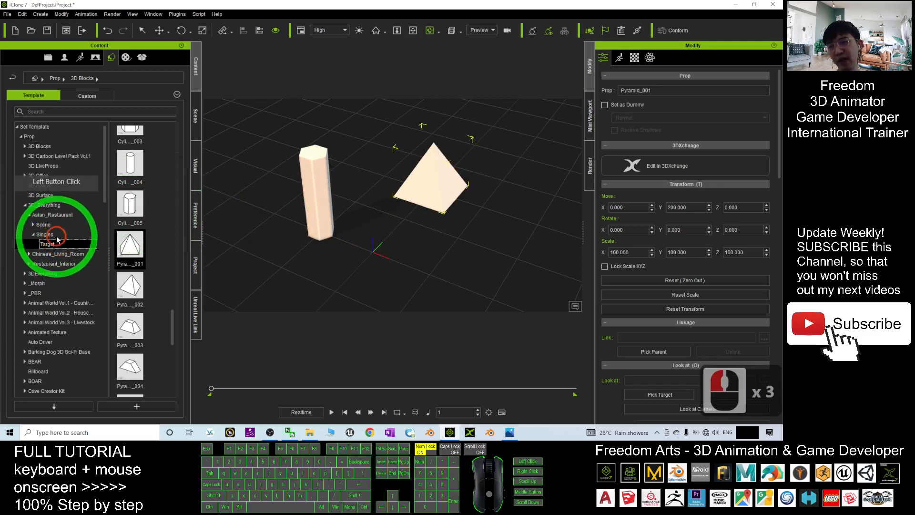
pyautogui.click(45, 235)
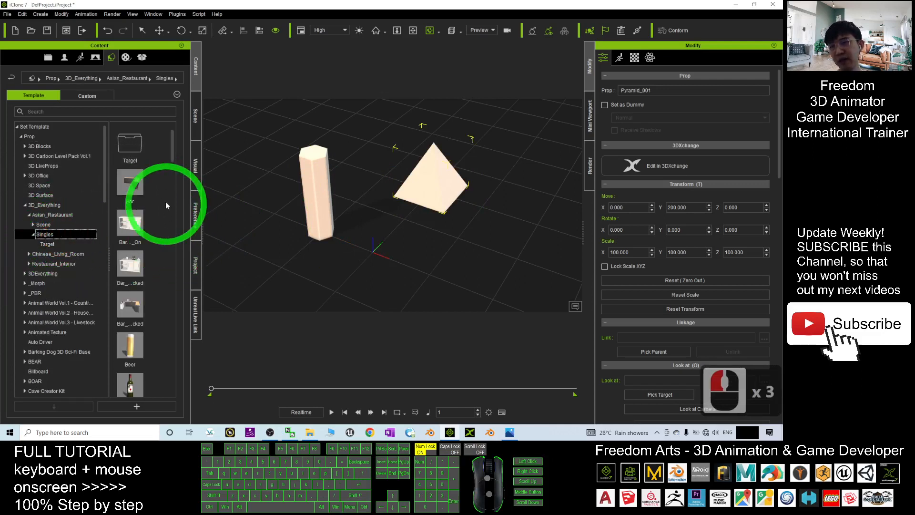
pyautogui.scroll(-3)
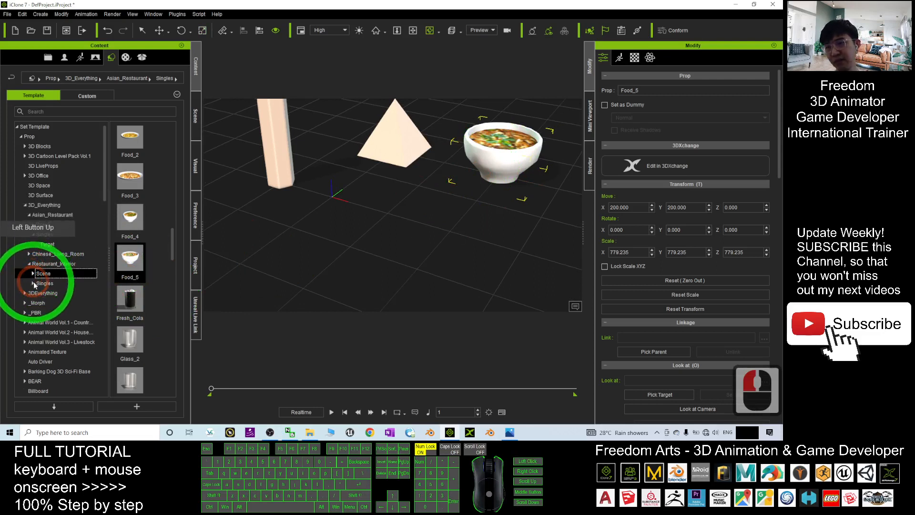
# - Browse Restaurant_Interior Singles and place the stacked booth with sofas, table and pizza
pyautogui.click(45, 283)
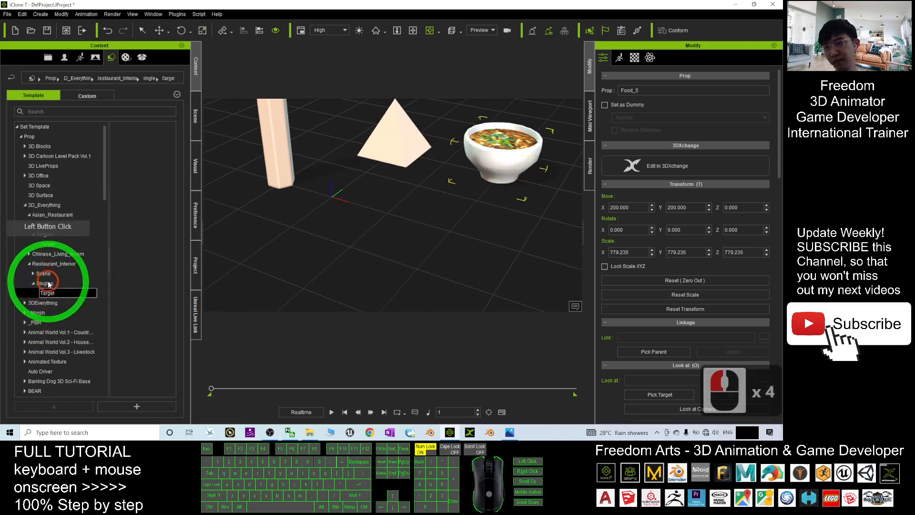
pyautogui.click(45, 283)
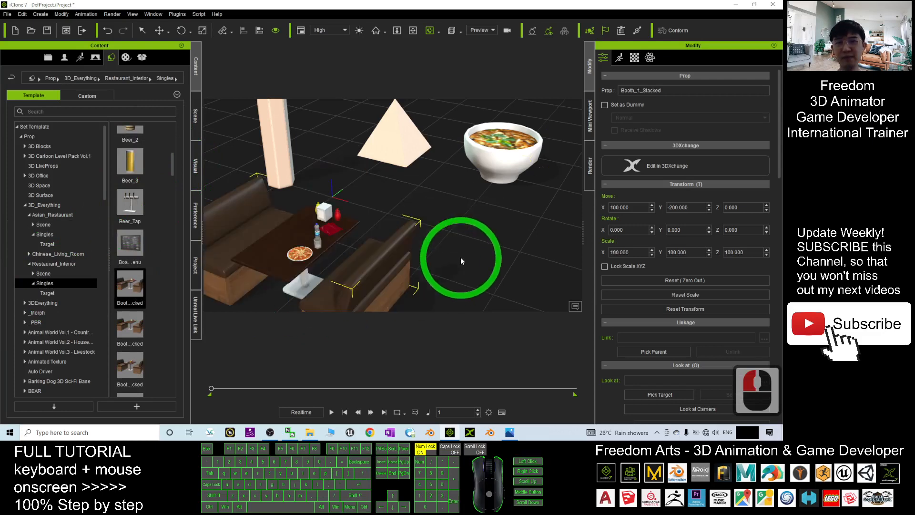
pyautogui.moveTo(462, 261); pyautogui.dragTo(395, 223)
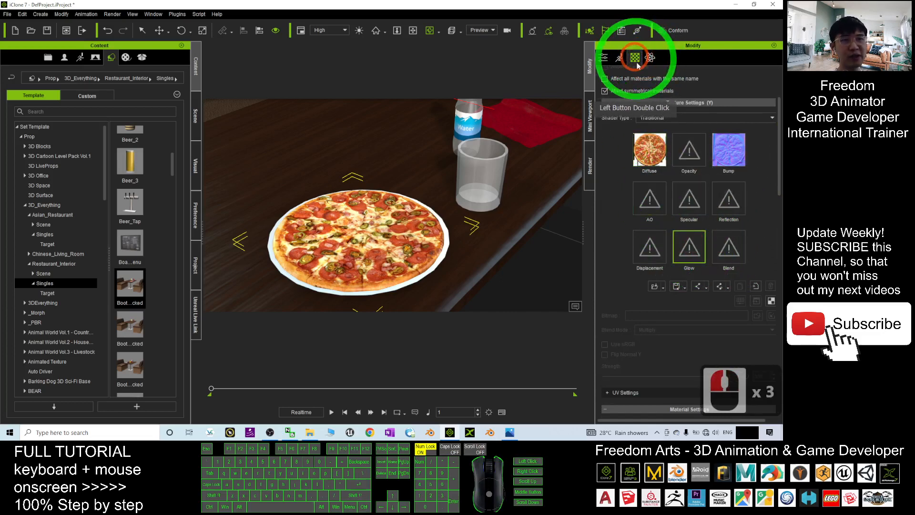
# - Load the pizza's own image into its Glow channel and set the glow strength to 100
pyautogui.click(689, 245)
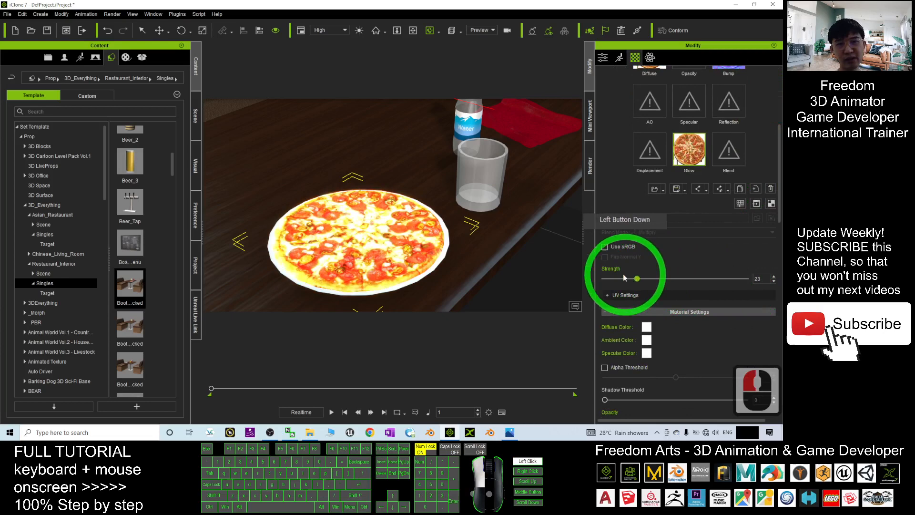
pyautogui.moveTo(638, 280); pyautogui.dragTo(745, 279)
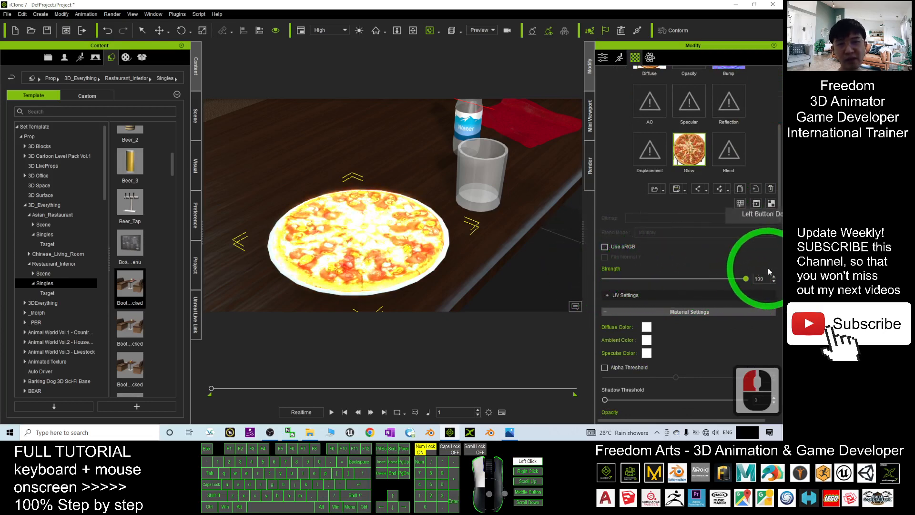
pyautogui.moveTo(746, 278); pyautogui.dragTo(631, 279)
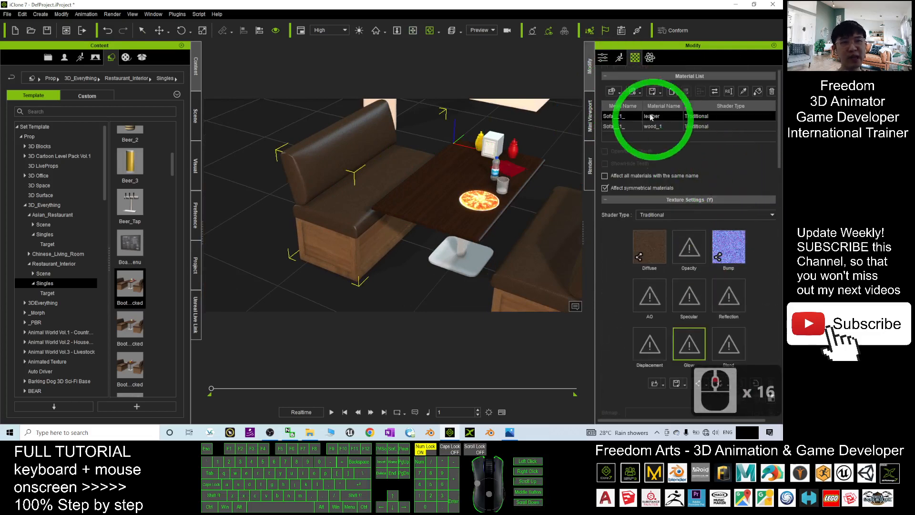
# - Copy the sofa leather material's diffuse texture into its Glow slot at strength 100
pyautogui.click(649, 245)
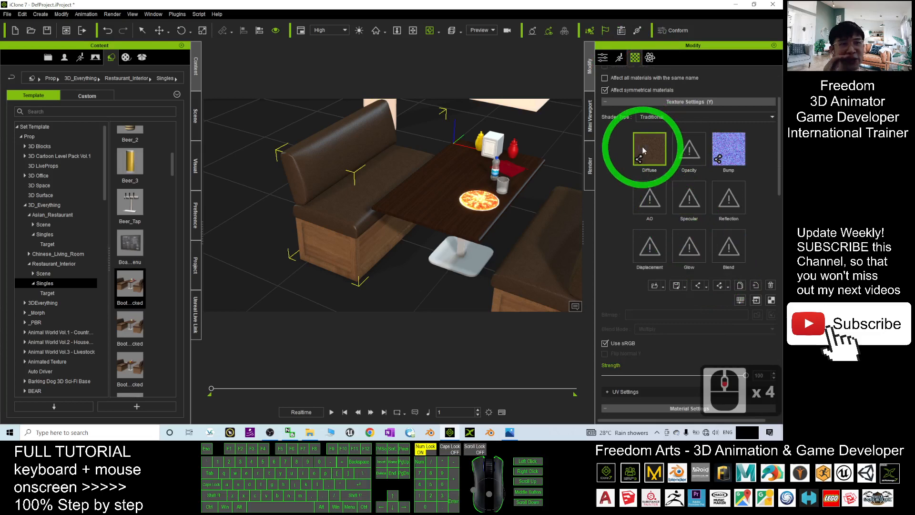
pyautogui.click(688, 244)
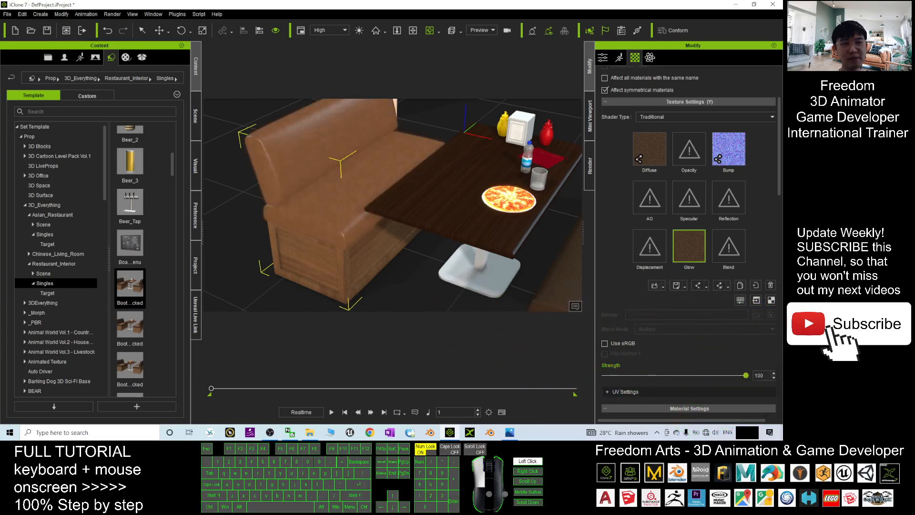
pyautogui.click(690, 245)
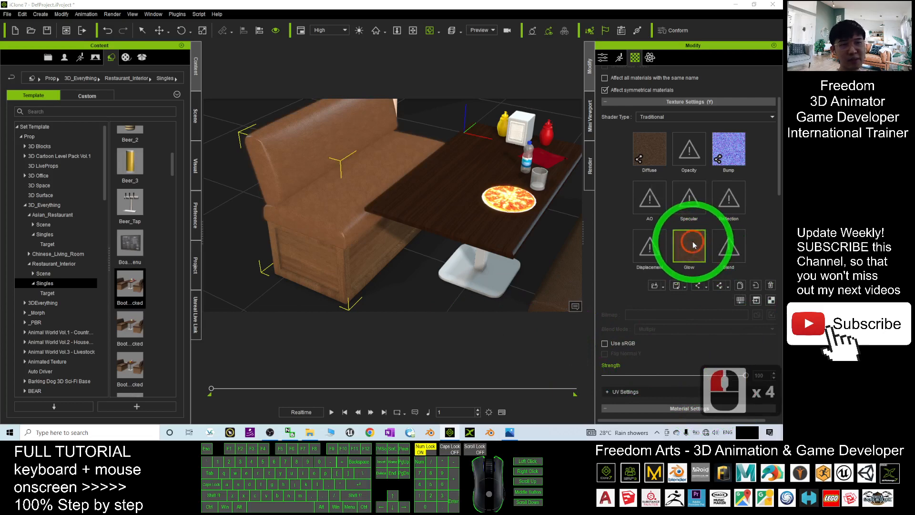
pyautogui.click(689, 245)
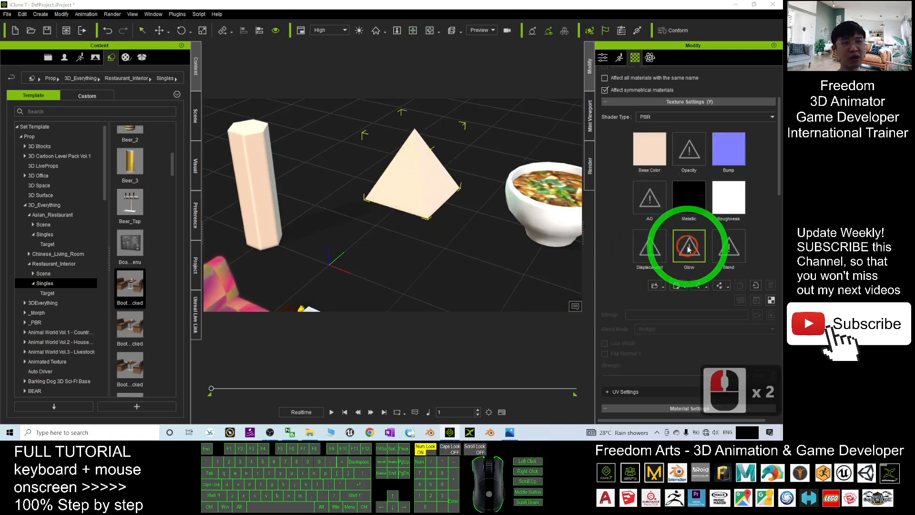
# - Apply a multicolour gradient image as the pyramid's glow texture
pyautogui.click(689, 244)
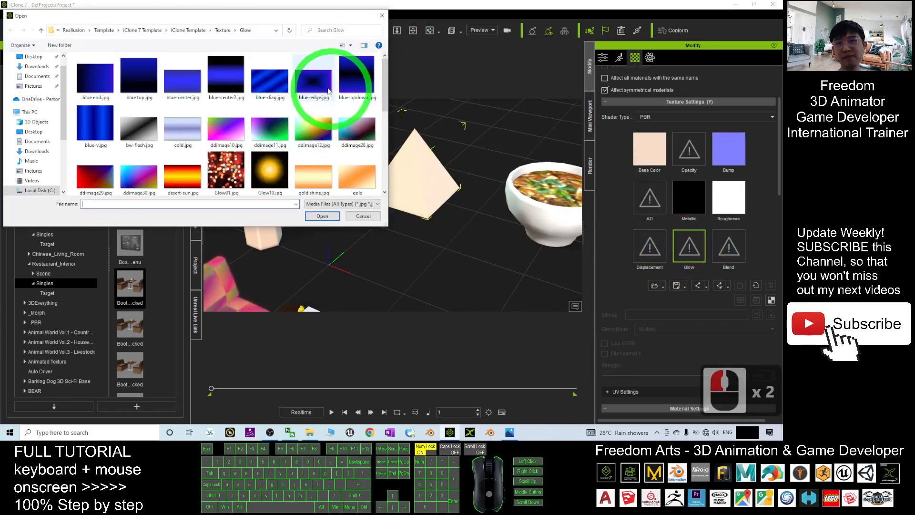
pyautogui.click(322, 216)
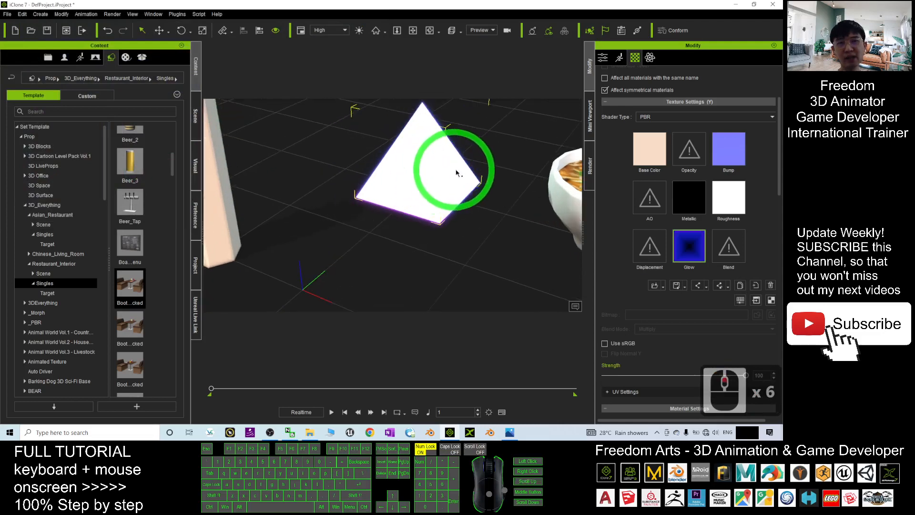
pyautogui.moveTo(456, 172); pyautogui.dragTo(204, 166)
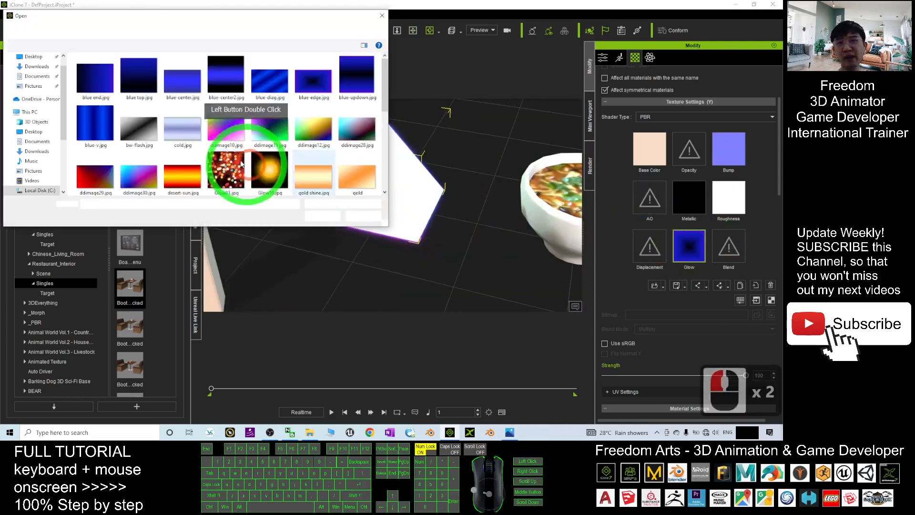
pyautogui.doubleClick(269, 170)
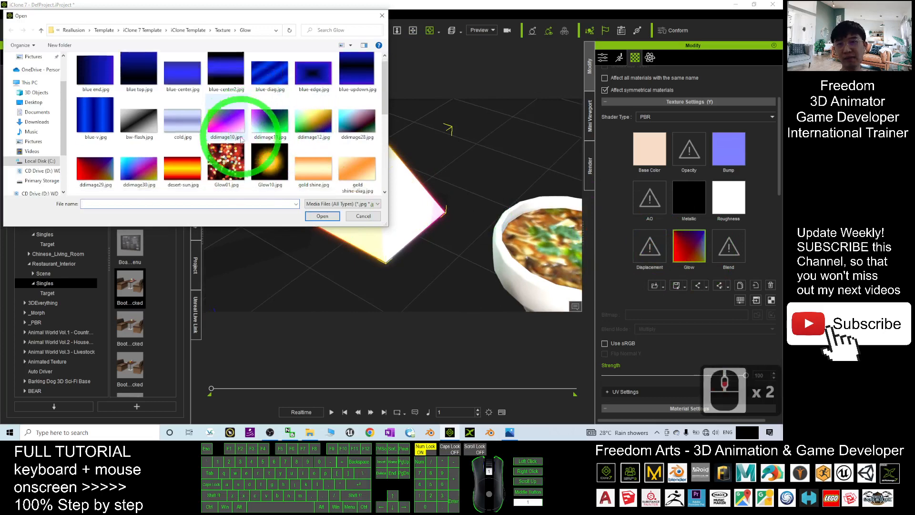
pyautogui.doubleClick(225, 120)
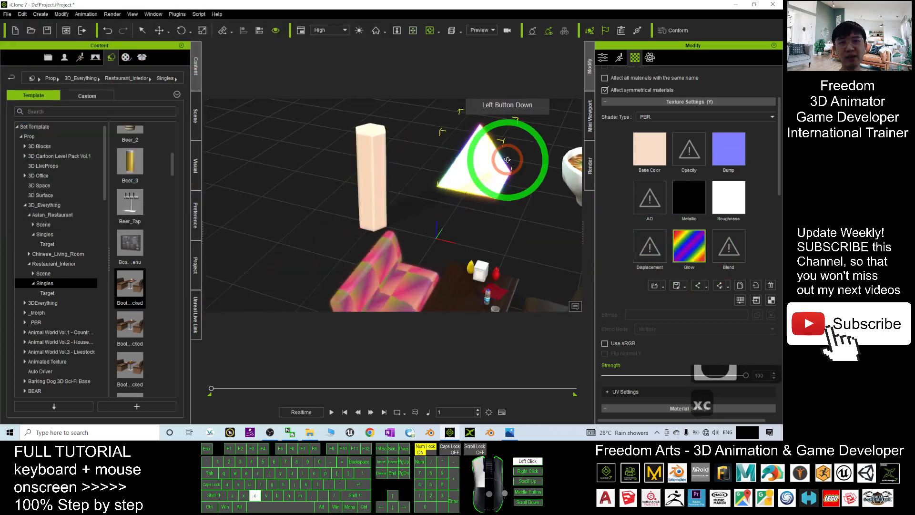
# - Load a swirl texture into the tall cylinder's Glow channel
pyautogui.doubleClick(689, 244)
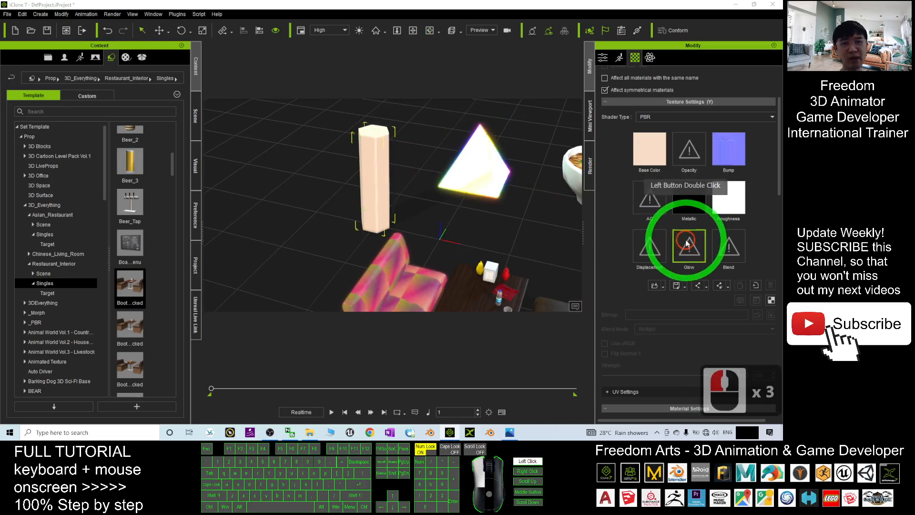
pyautogui.doubleClick(689, 245)
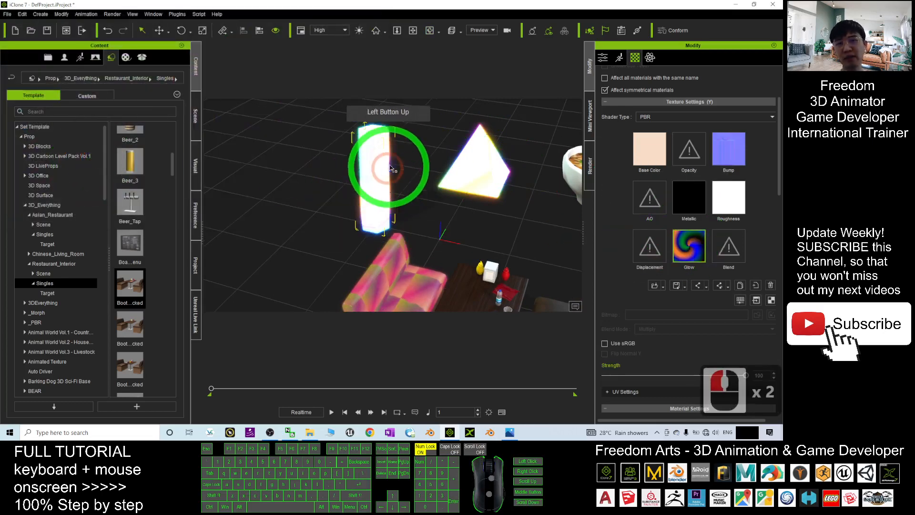
pyautogui.moveTo(390, 170); pyautogui.dragTo(558, 222)
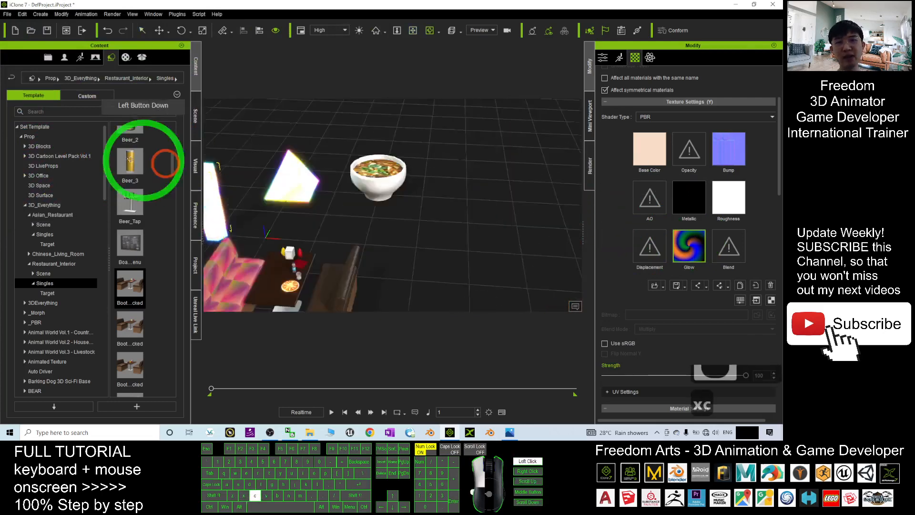
# - Select the bowl's foods material and lower its glow strength to about a third
pyautogui.doubleClick(399, 204)
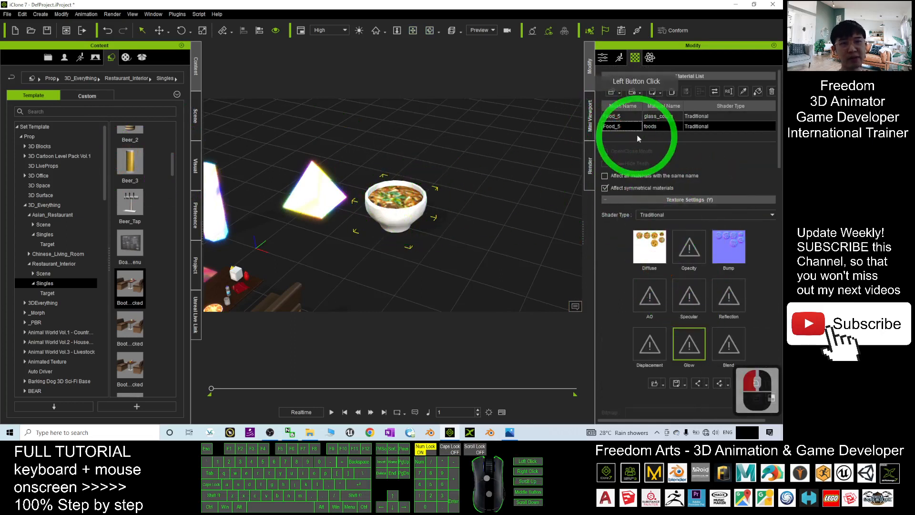
pyautogui.click(622, 126)
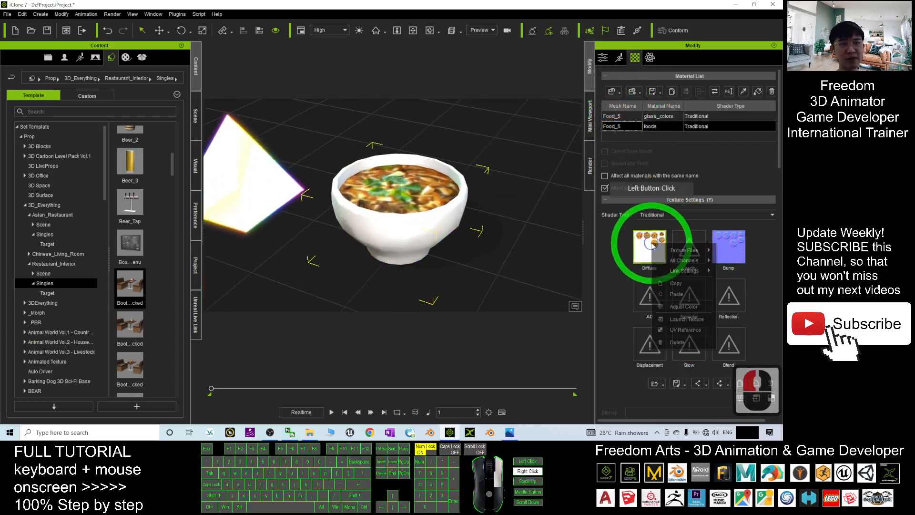
pyautogui.rightClick(690, 346)
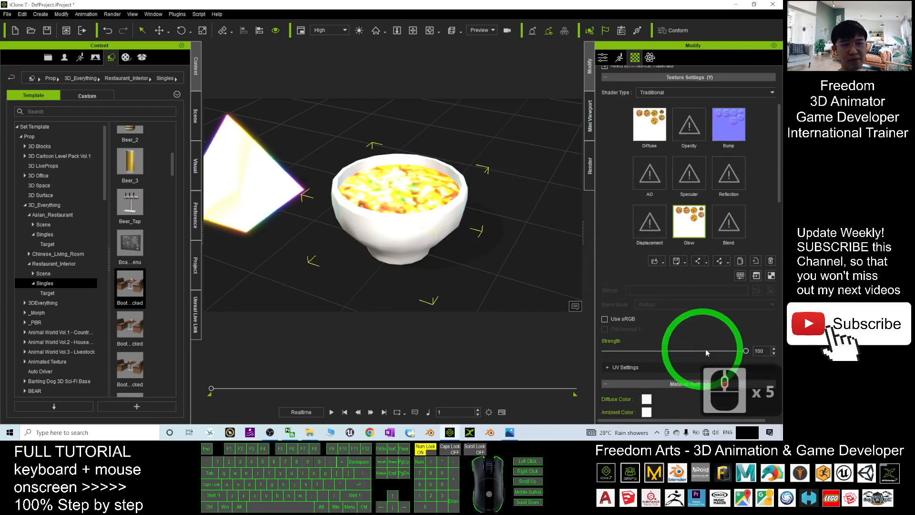
pyautogui.moveTo(745, 350); pyautogui.dragTo(674, 350)
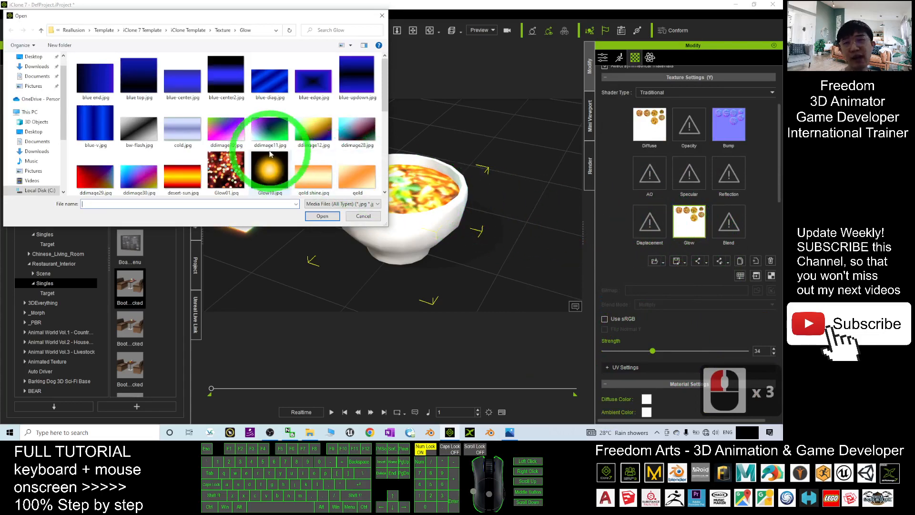
# - Load the purple-green gradient ddimage11.jpg as the food's glow texture at strength 52
pyautogui.click(321, 216)
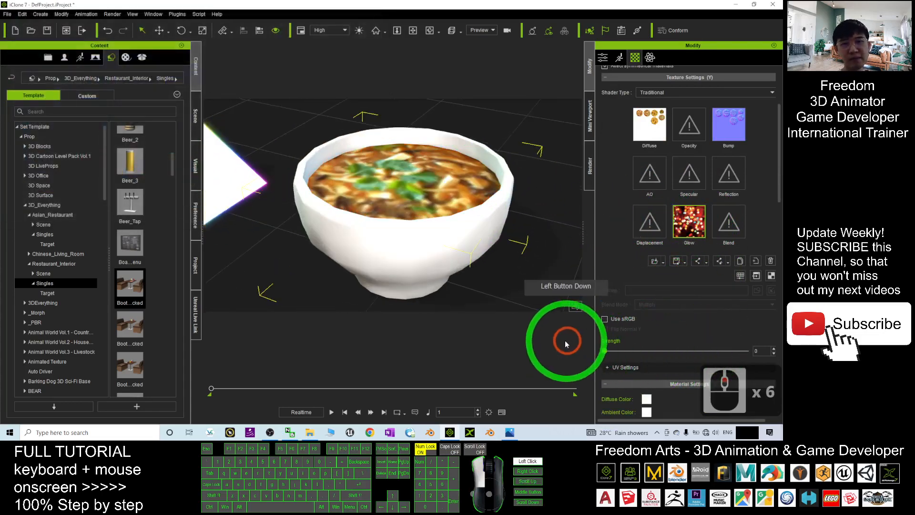
pyautogui.click(728, 222)
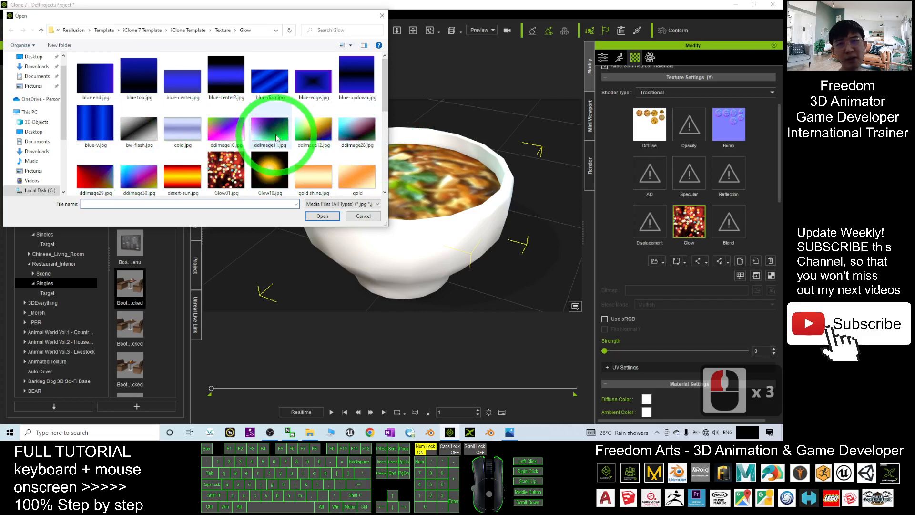
pyautogui.click(322, 216)
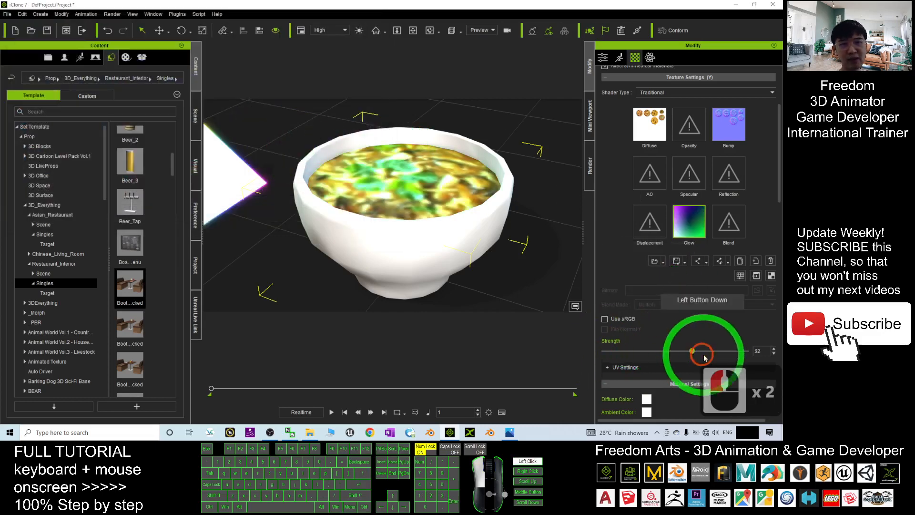
pyautogui.moveTo(690, 351); pyautogui.dragTo(694, 351)
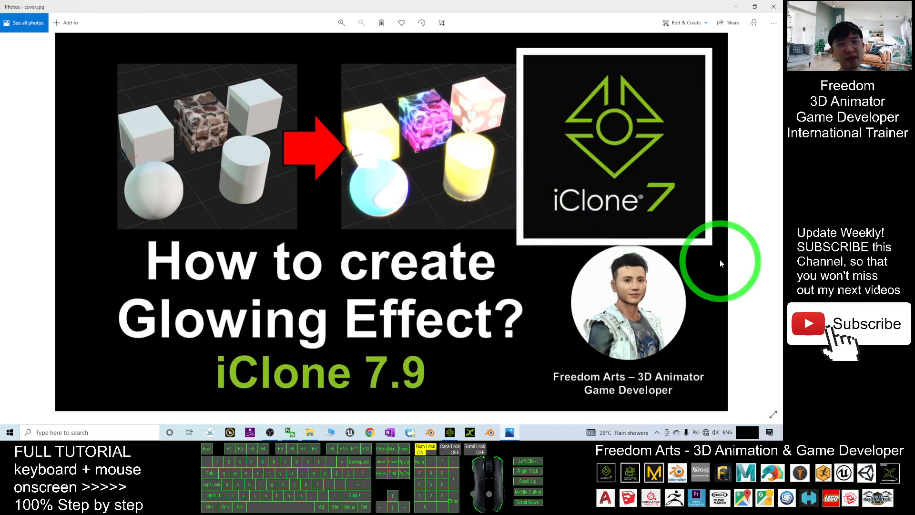
pyautogui.moveTo(728, 184)
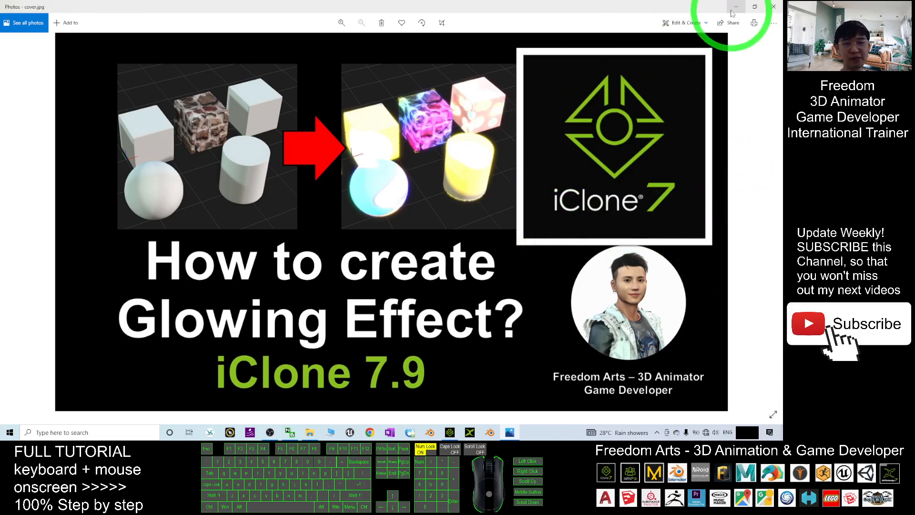
pyautogui.moveTo(737, 7)
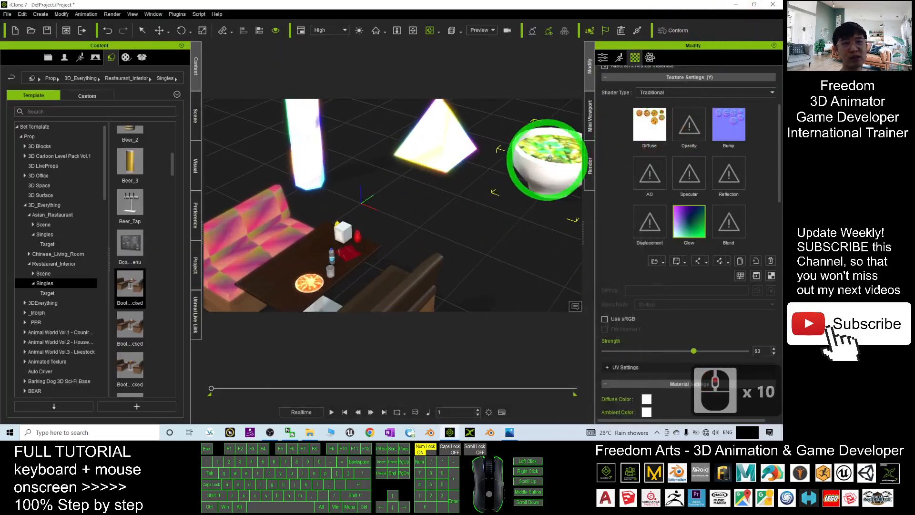
# - Swap the food's glow texture to a red-orange gradient and settle its strength at 55
pyautogui.doubleClick(402, 213)
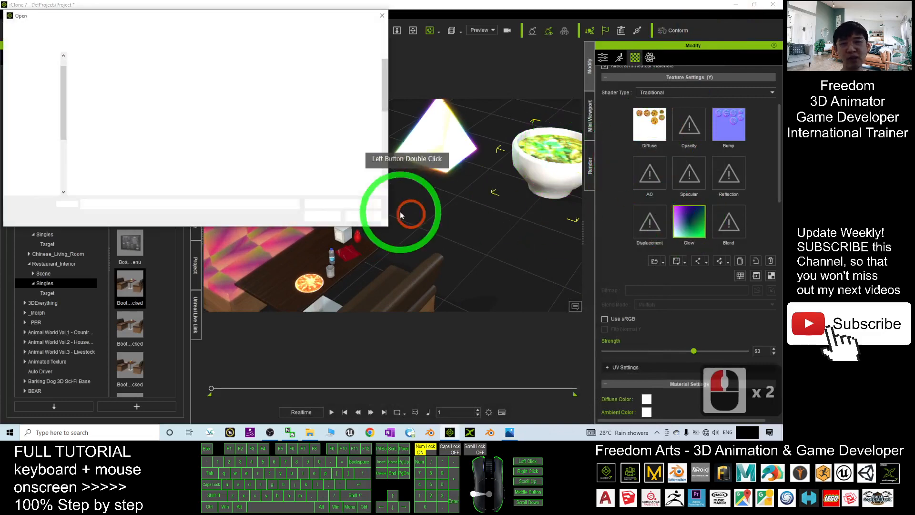
pyautogui.doubleClick(409, 212)
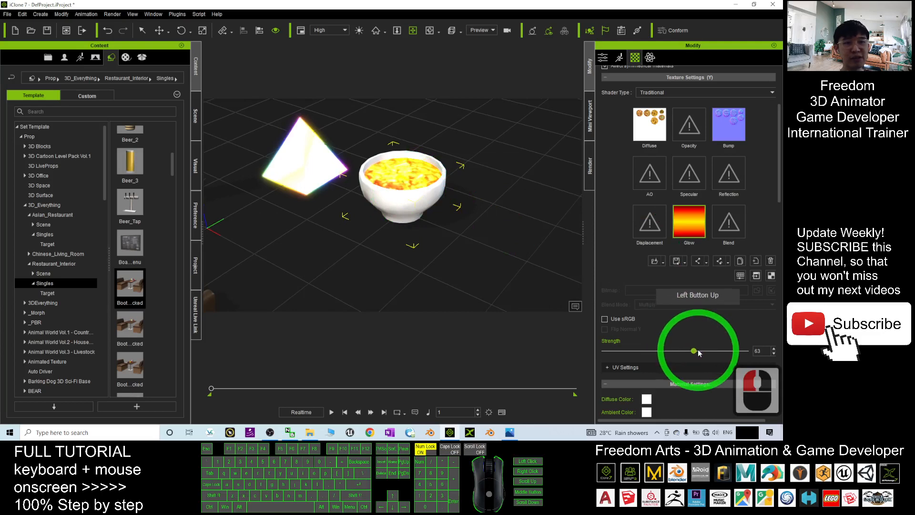
pyautogui.moveTo(693, 350); pyautogui.dragTo(628, 349)
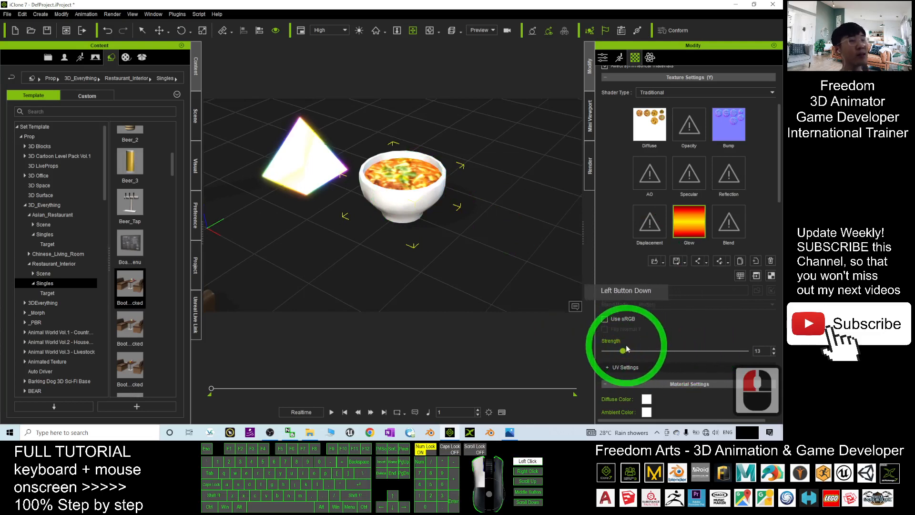
pyautogui.moveTo(402, 210); pyautogui.dragTo(435, 209)
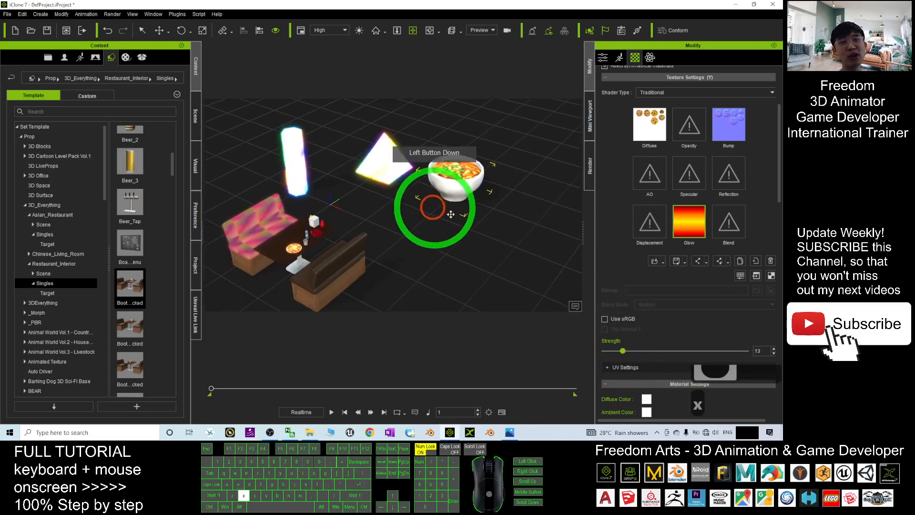
pyautogui.moveTo(623, 350); pyautogui.dragTo(681, 350)
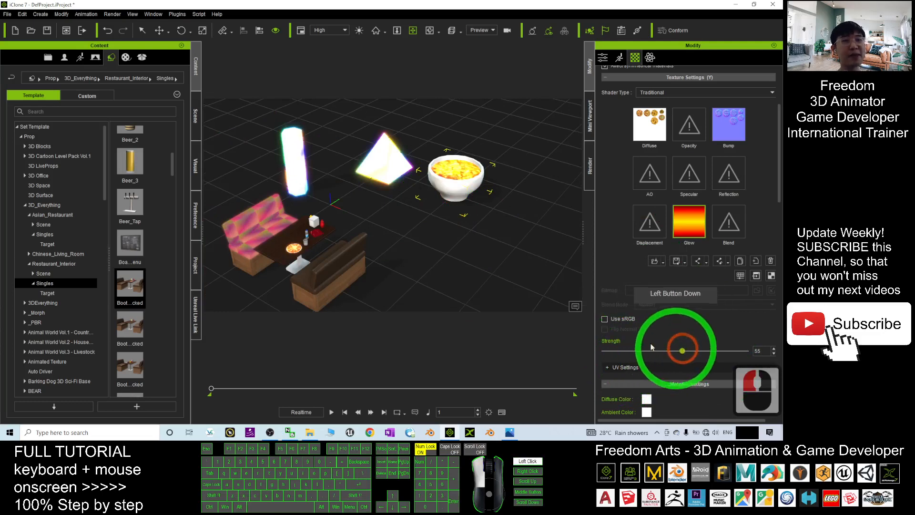